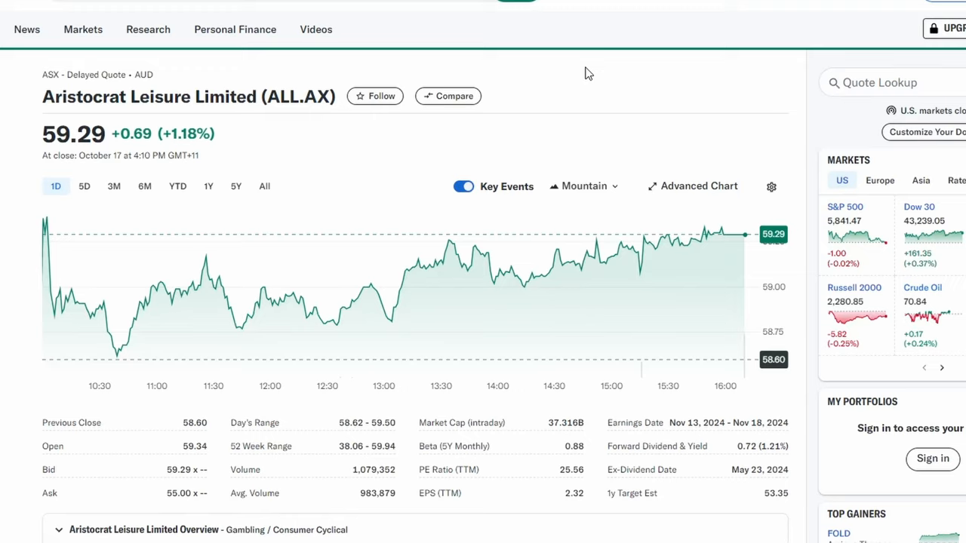
- Expand the Aristocrat Leisure Limited Overview to reveal its gaming business description, sector and employees
double_click(149, 96)
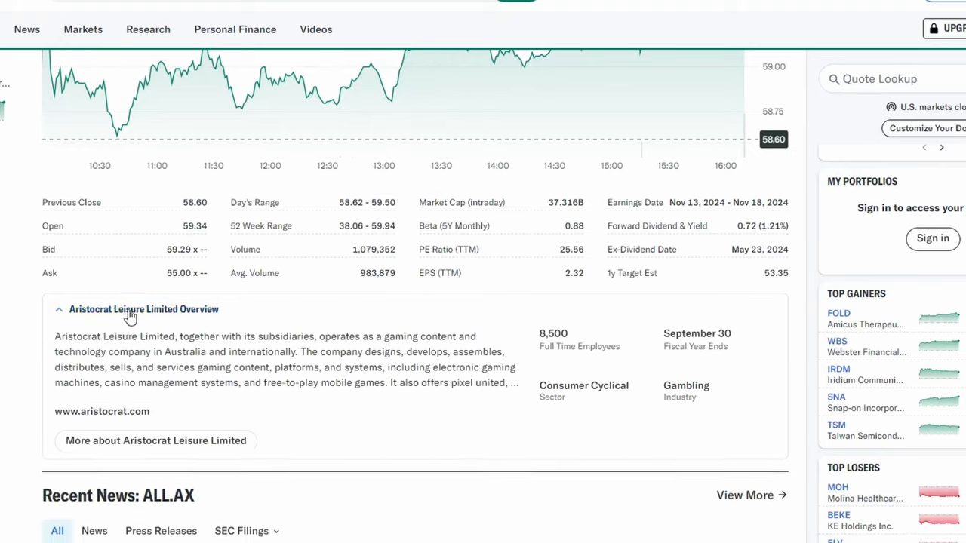
double_click(490, 372)
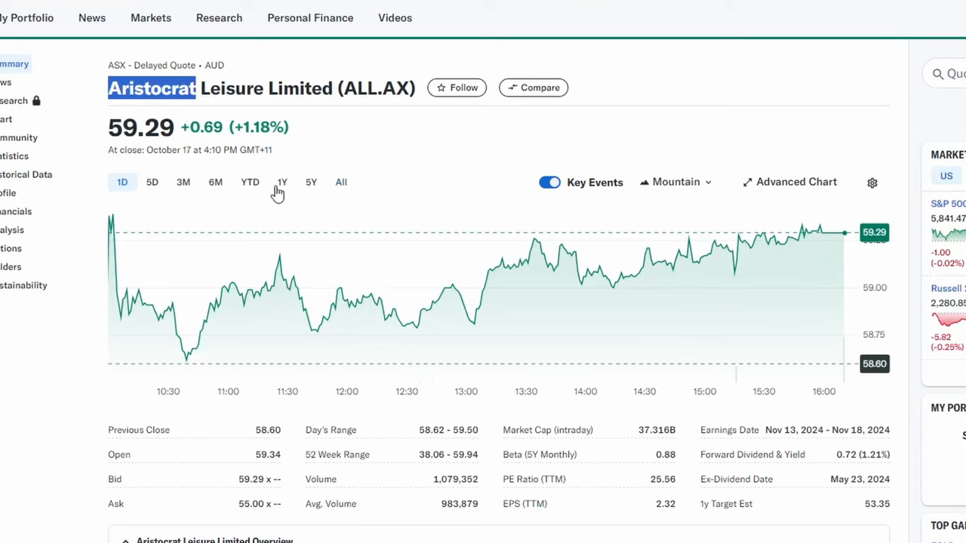
- View the Aristocrat Leisure price chart over 5 days, then over 3 months
left_click(152, 182)
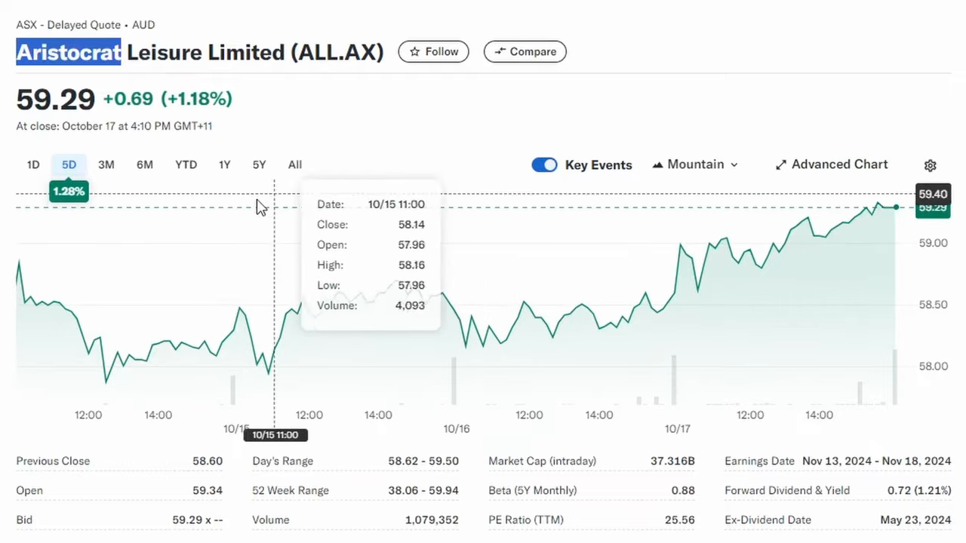
left_click(107, 164)
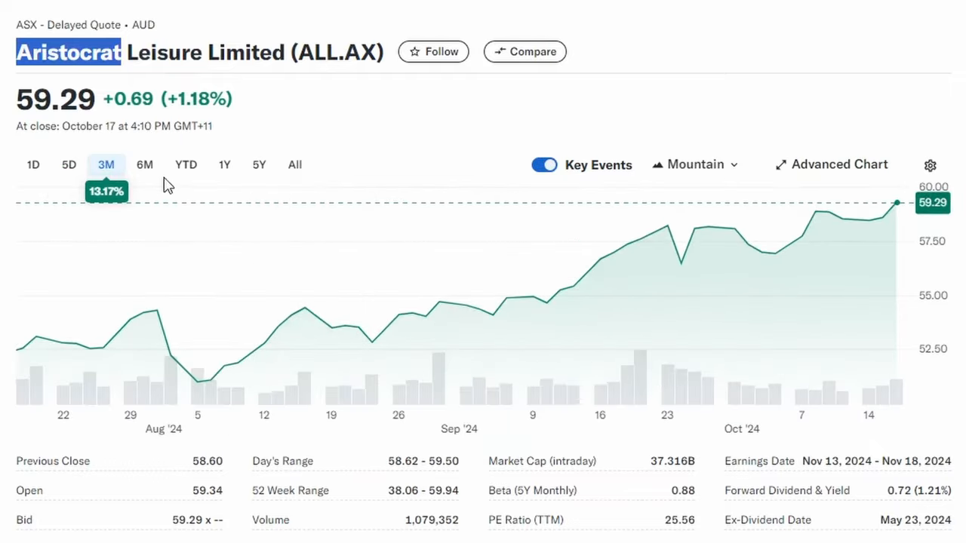